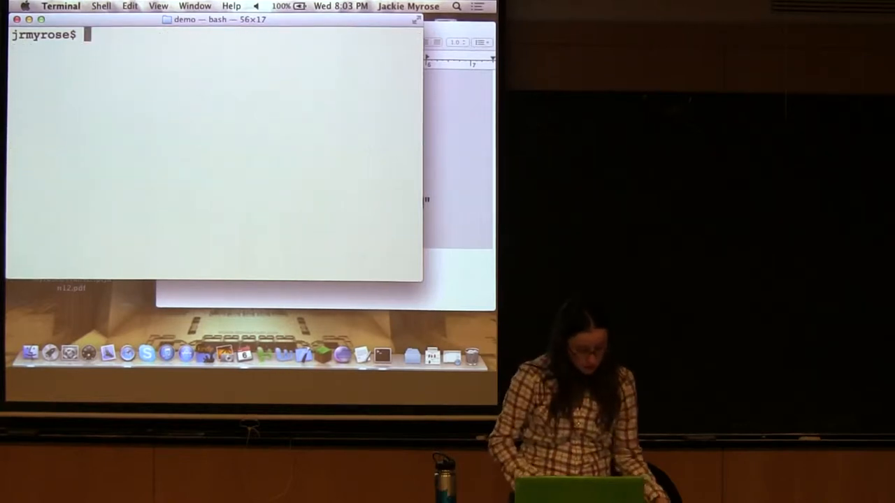
# Step: Display the wget manual page with man wget
pyautogui.write('man')
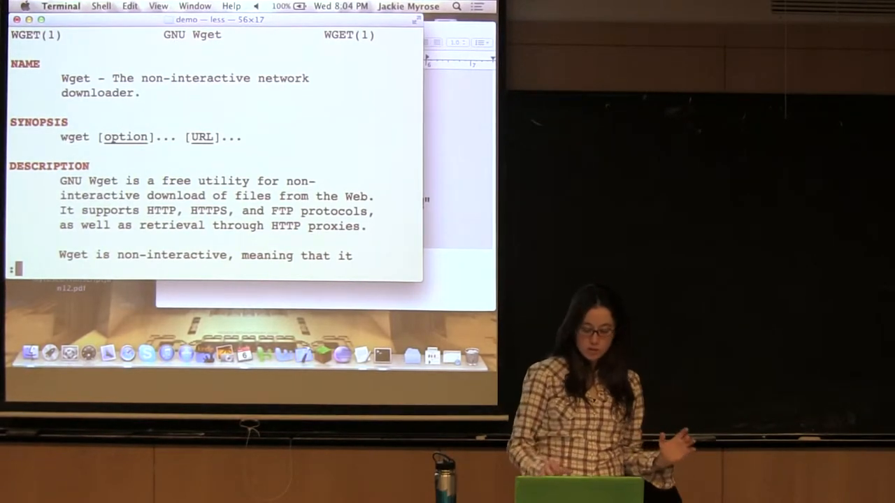
# Step: Quit the manual, type mget foundation.cs.colorado.edu, and glance at the CU CSFP page in Safari
pyautogui.press('q')
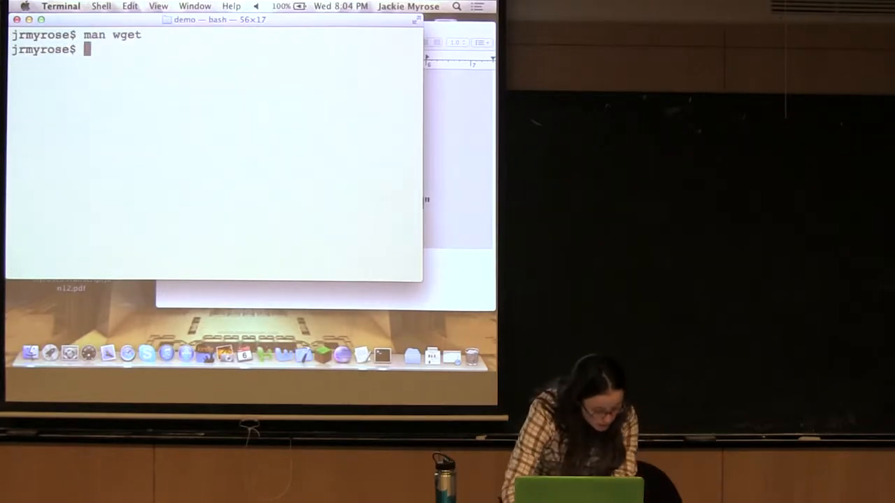
pyautogui.write('mget')
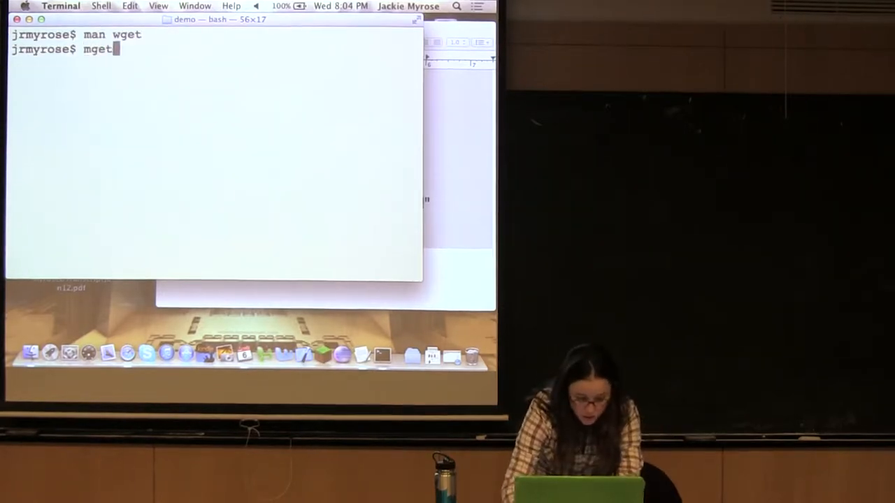
pyautogui.write('foundation.cs.colora')
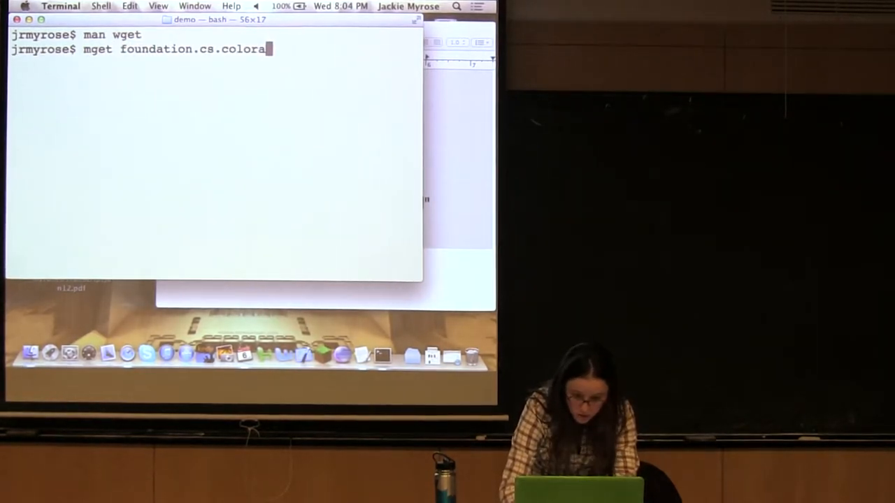
pyautogui.write('do.edu')
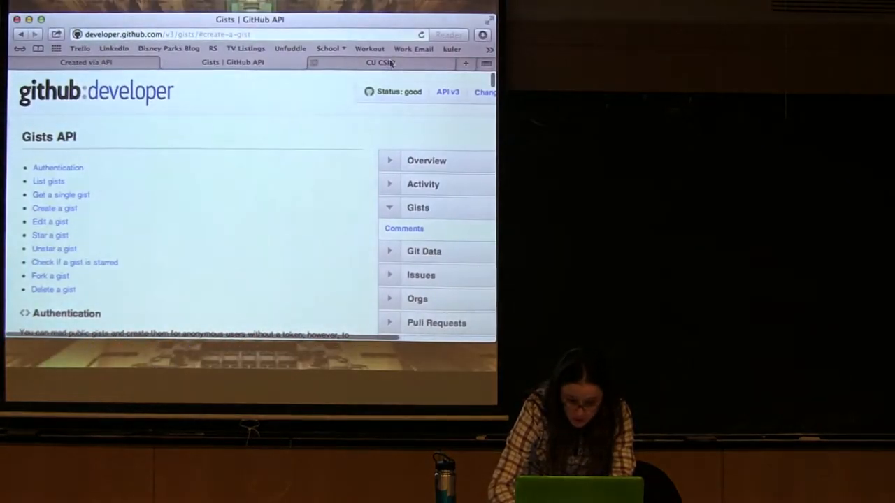
pyautogui.click(380, 62)
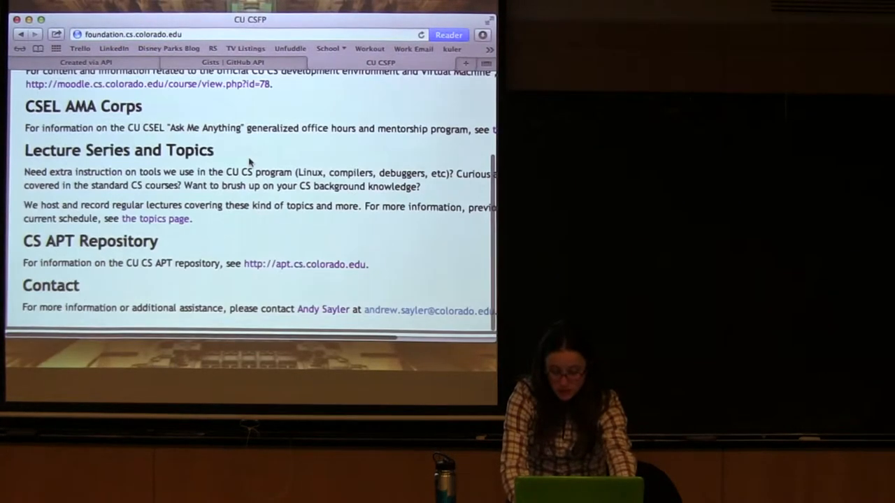
pyautogui.scroll(3)
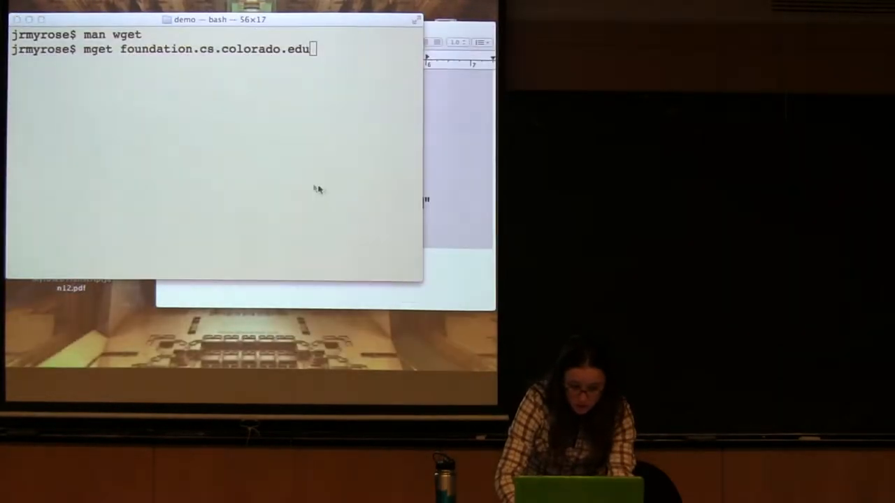
# Step: Run the failed mget, then the corrected wget to download index.html from foundation.cs.colorado.edu
pyautogui.press('Return')
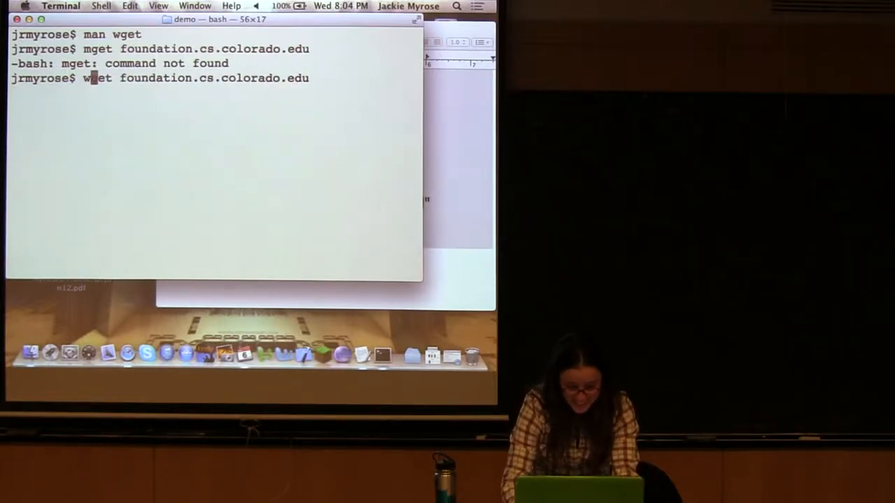
pyautogui.press('Return')
pyautogui.write('l')
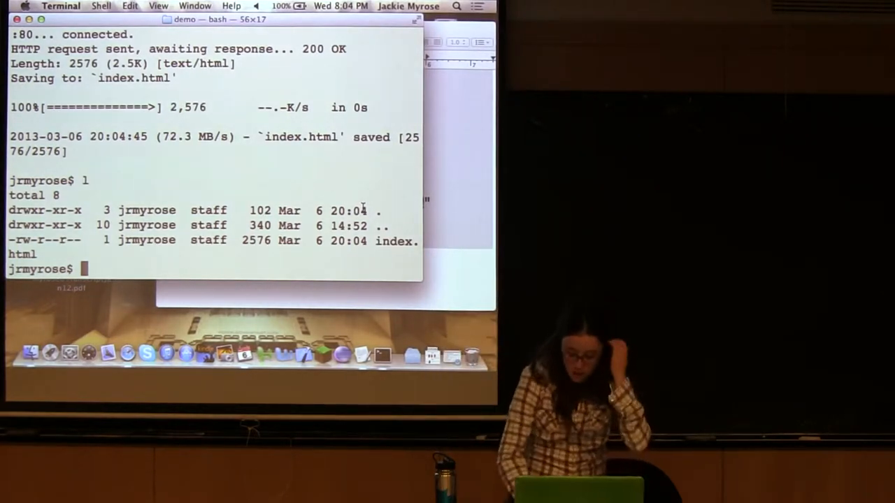
# Step: Open the downloaded index.html in Safari and scroll through the unstyled page
pyautogui.write('open index.html')
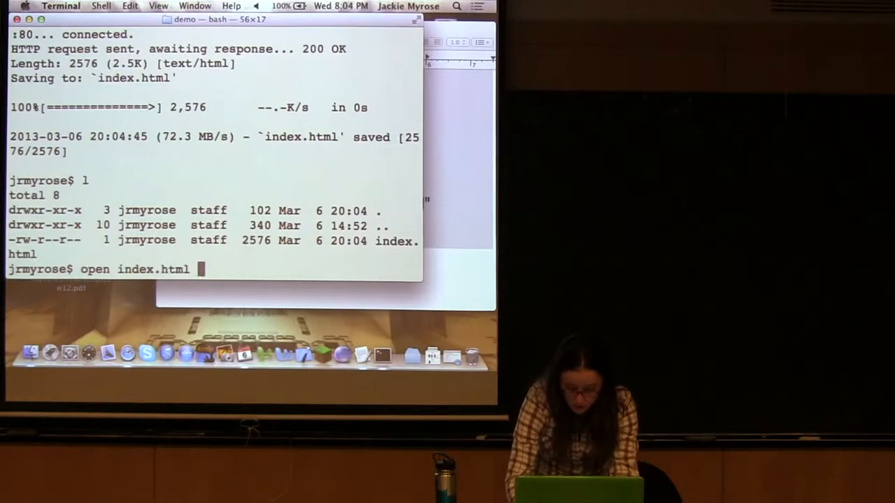
pyautogui.press('Return')
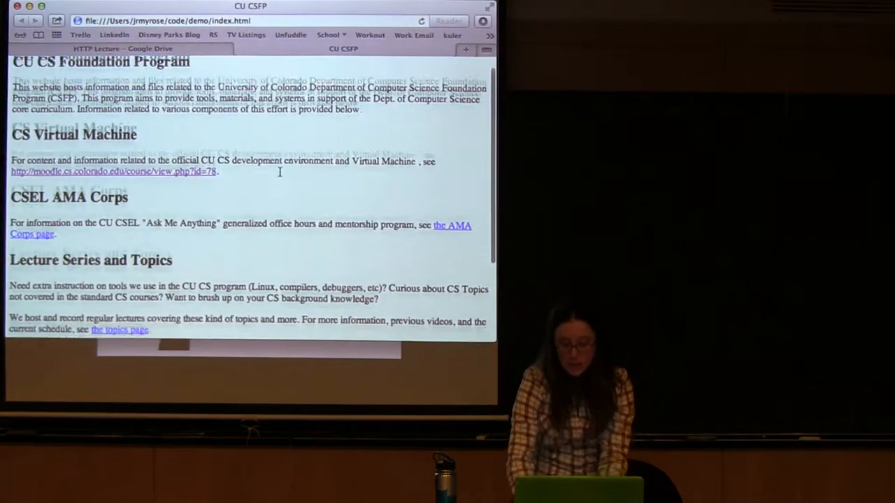
pyautogui.scroll(-3)
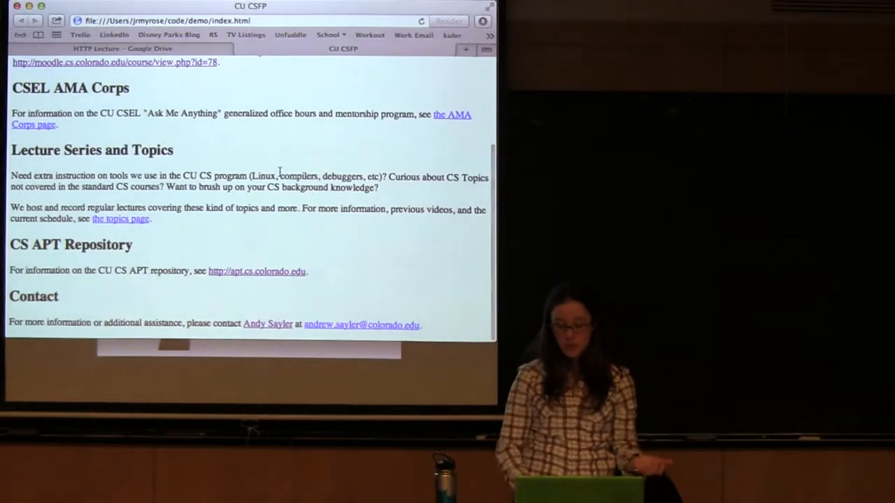
pyautogui.scroll(3)
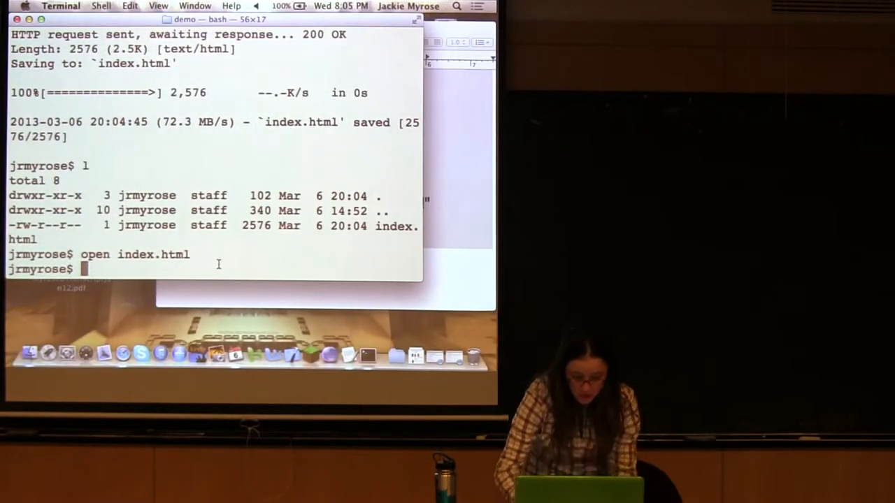
# Step: Delete index.html and run wget --spider foundation.cs.colorado.edu to check the site exists
pyautogui.write('rm index.html')
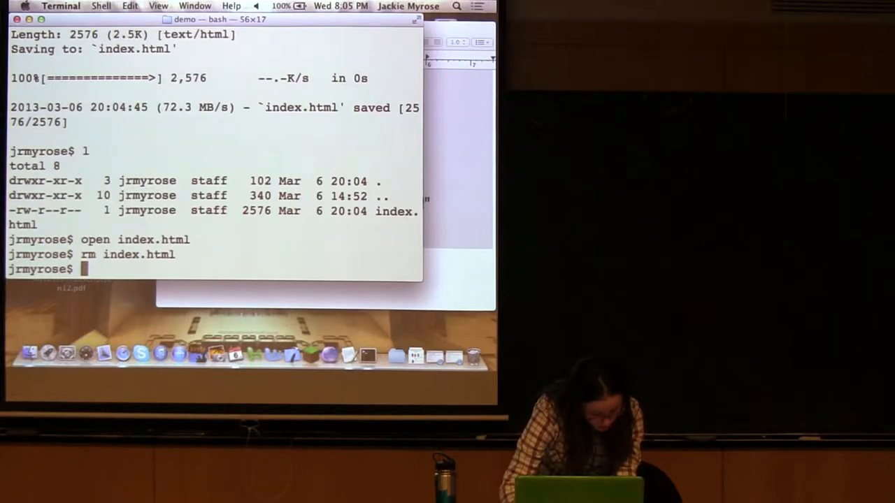
pyautogui.write('wget')
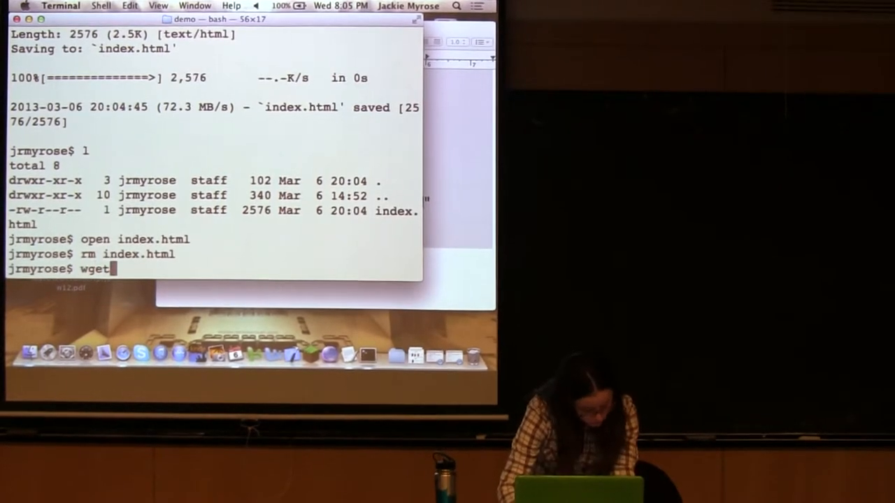
pyautogui.write('--')
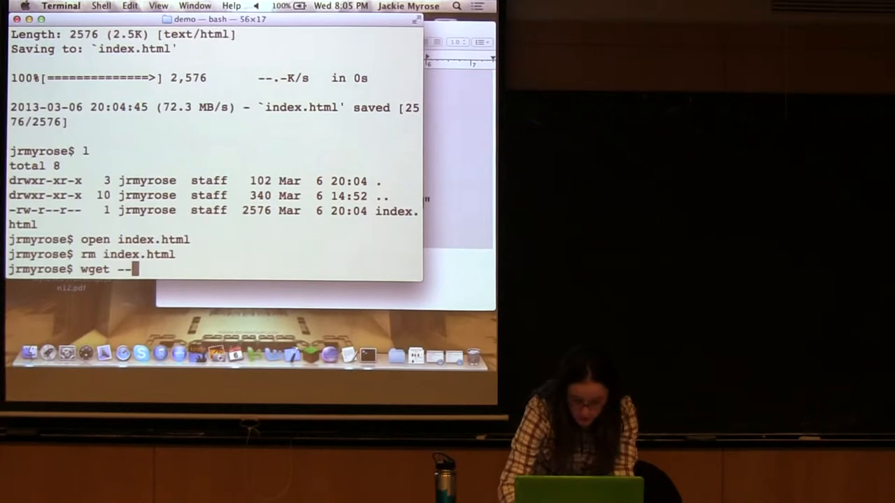
pyautogui.write('spider')
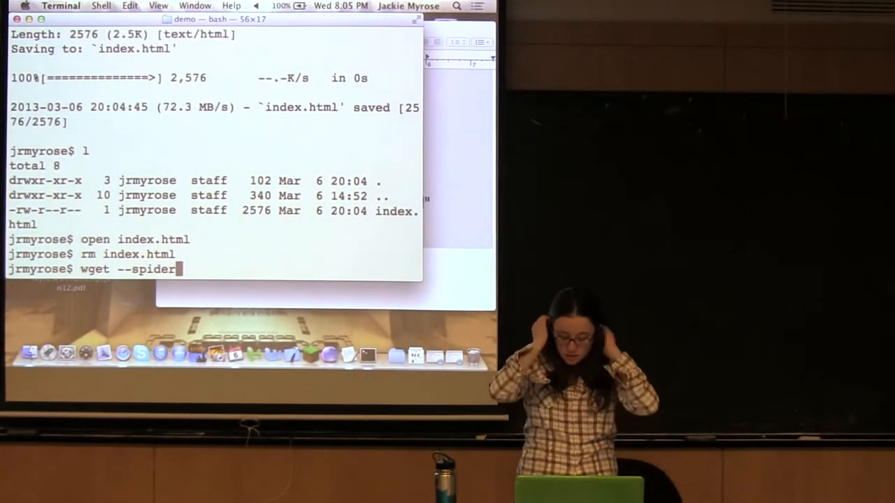
pyautogui.write('foundation.cs.colorado.e')
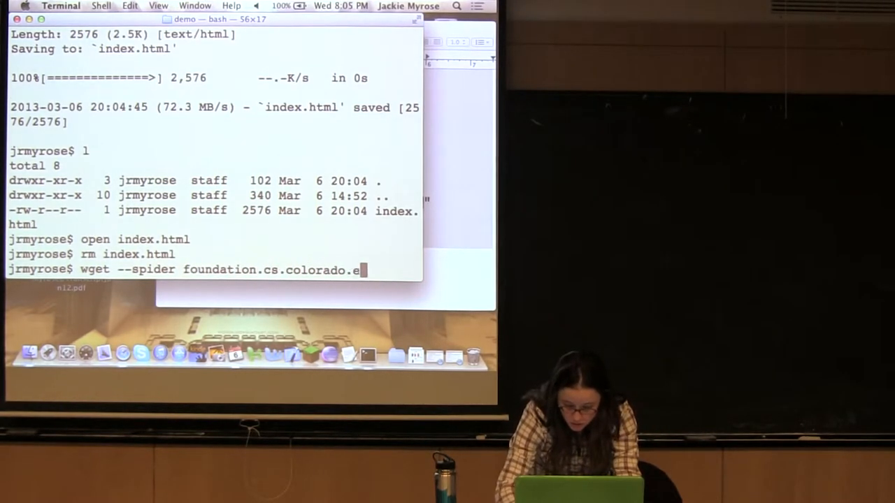
pyautogui.press('Return')
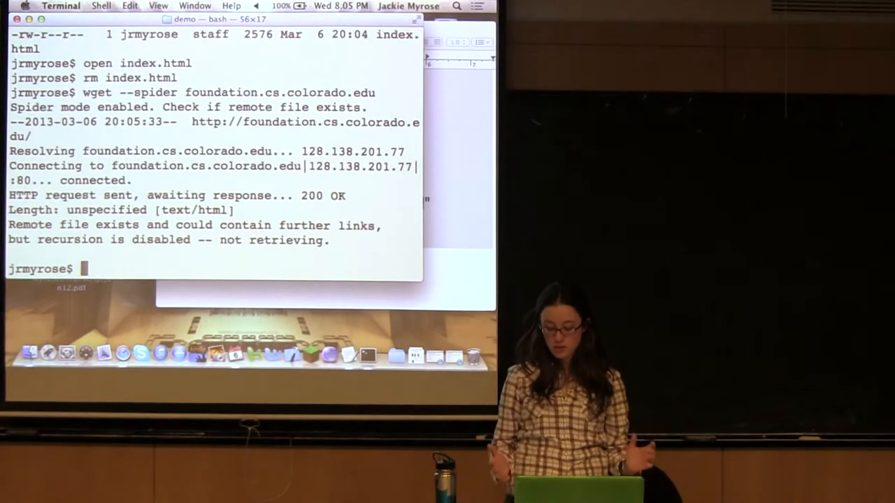
# Step: Run a recursive spider crawl with wget -r --spider foundation.cs.colorado.edu
pyautogui.write('wget --spider foundation.cs.colorado.edu')
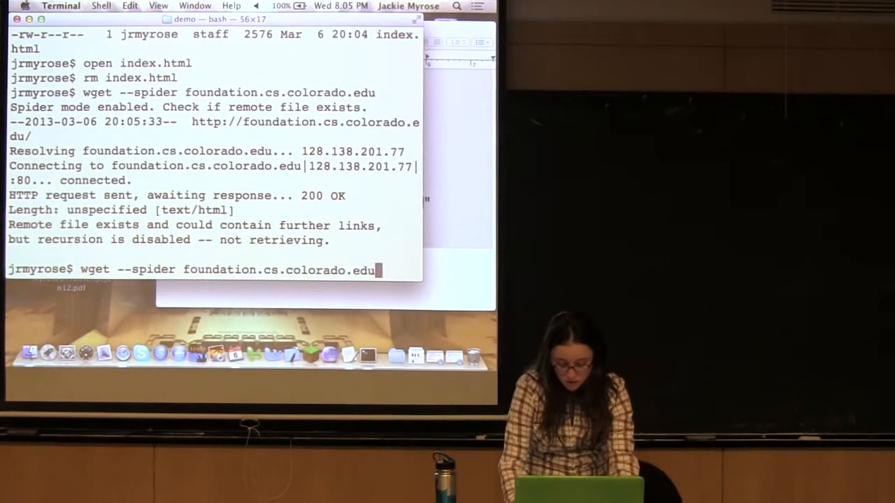
pyautogui.write('-r')
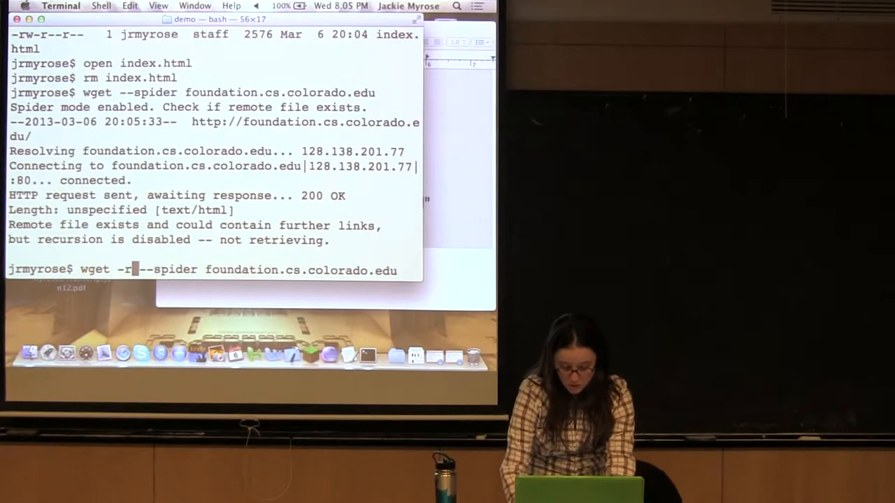
pyautogui.press('Return')
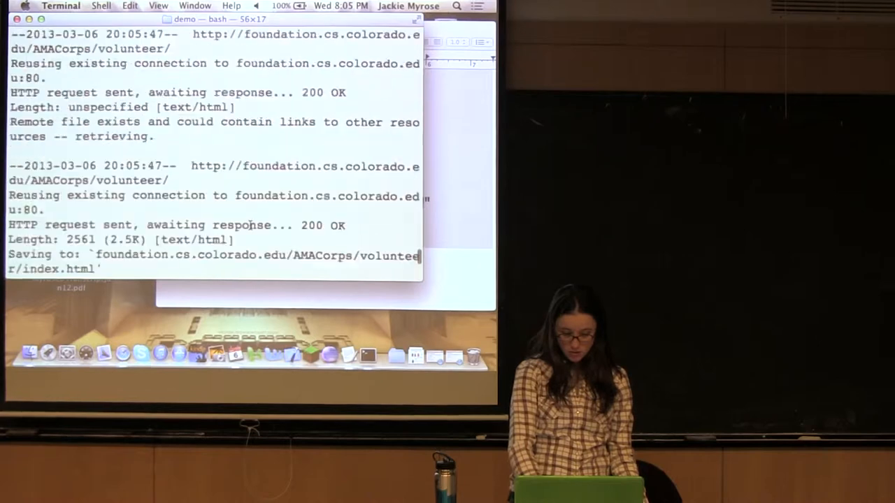
pyautogui.scroll(-3)
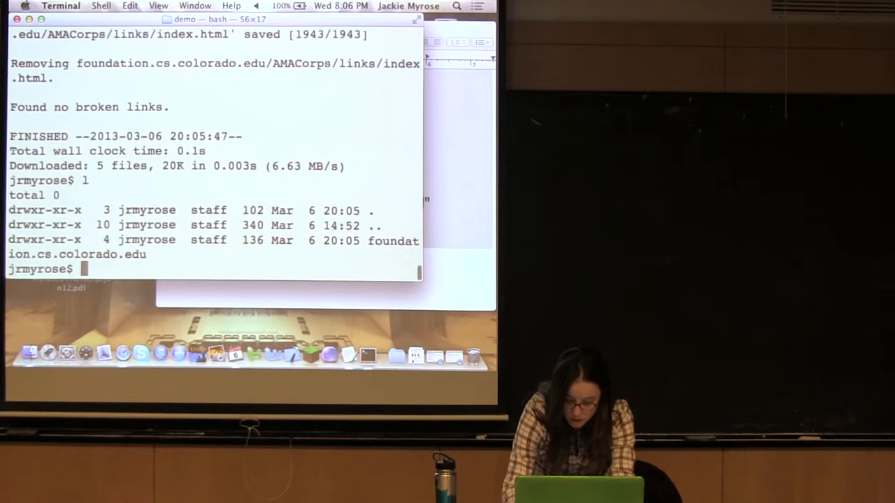
# Step: List foundation.cs.colorado.edu/AMACorps to see its links and volunteer subfolders
pyautogui.write('l foundation.cs.colorado.edu/')
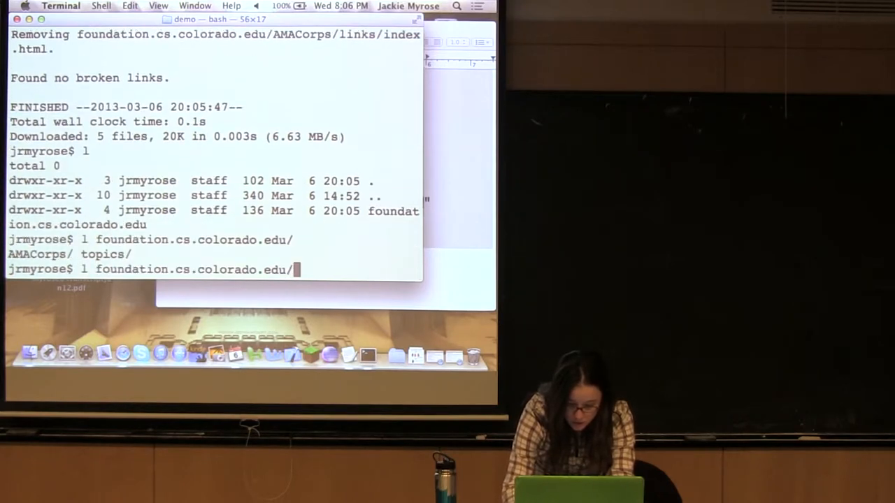
pyautogui.write('A')
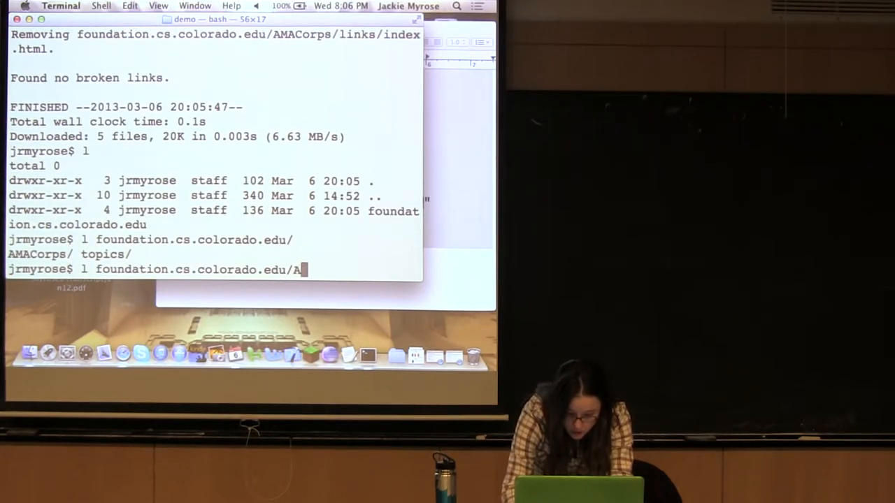
pyautogui.press('Return')
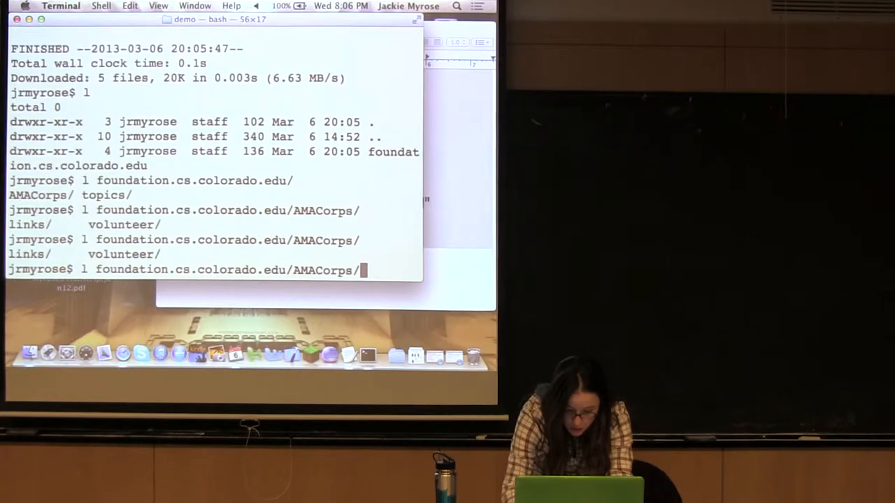
pyautogui.write('links/')
pyautogui.press('Return')
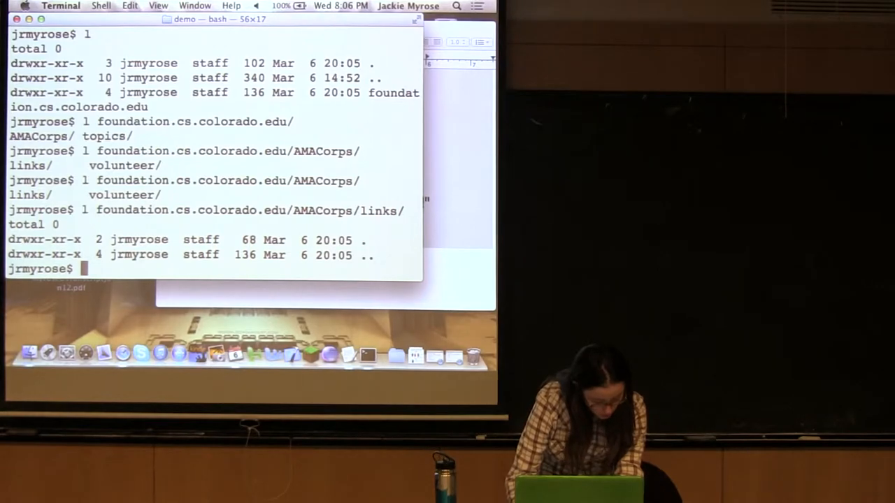
# Step: List the empty AMACorps/links folder and run a depth-1 spider crawl with -l 1 -r
pyautogui.write('l foundation.cs.colorado.edu/AMACorps/links/')
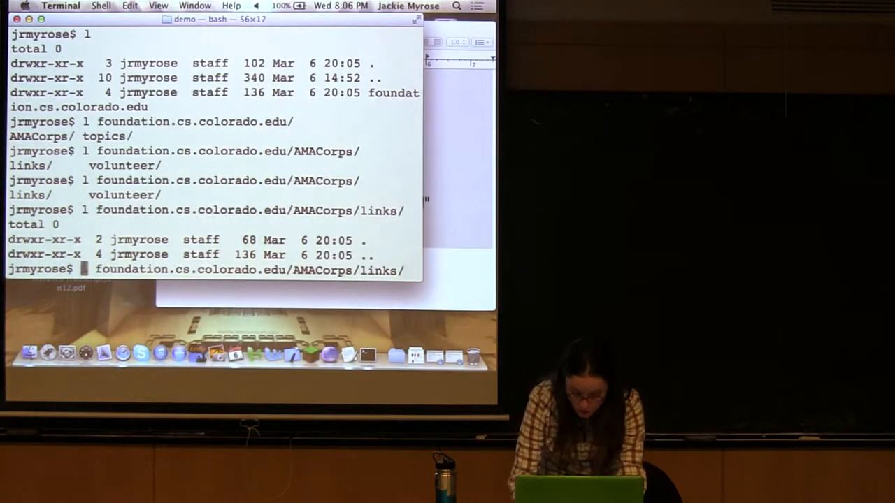
pyautogui.write('wget -r --spider foundation.cs.colorado.edu')
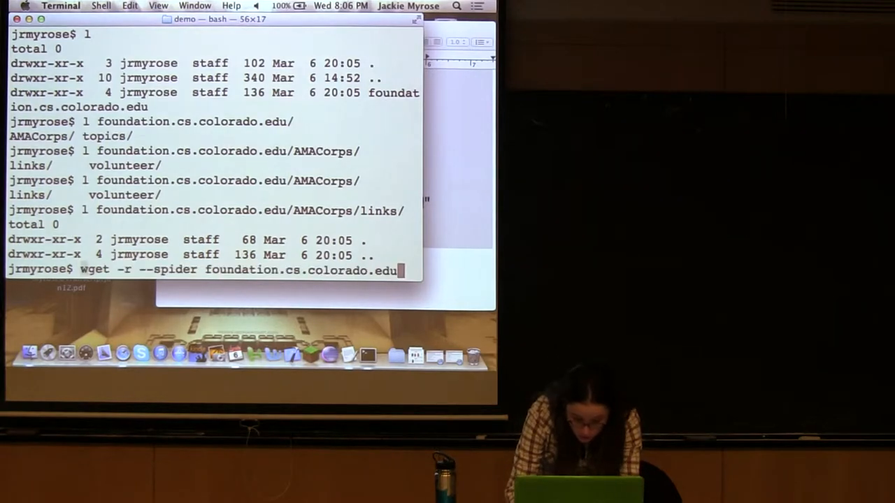
pyautogui.write('-l')
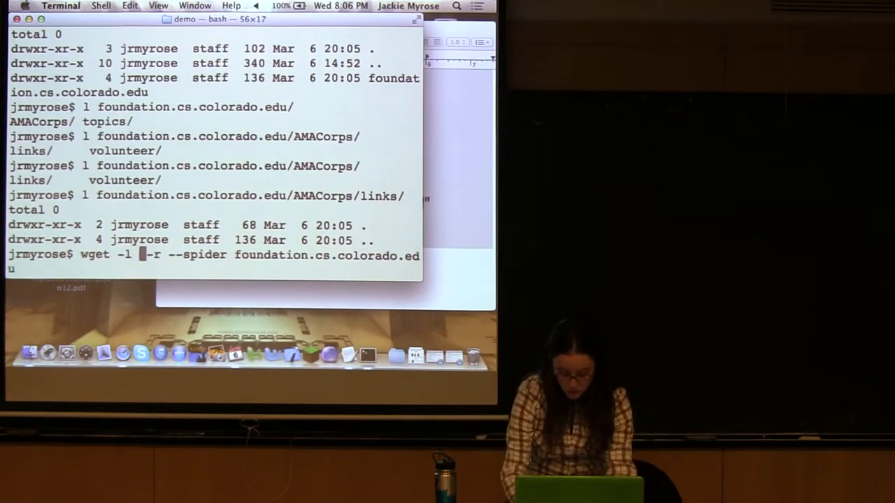
pyautogui.press('Return')
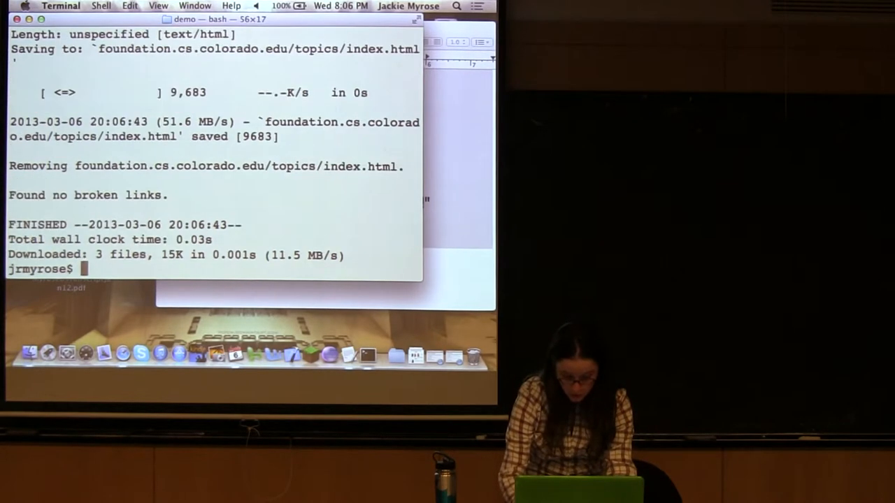
# Step: Remove the local site folder with rm -rf, rerun the depth-1 spider crawl and list AMACorps
pyautogui.write('rm')
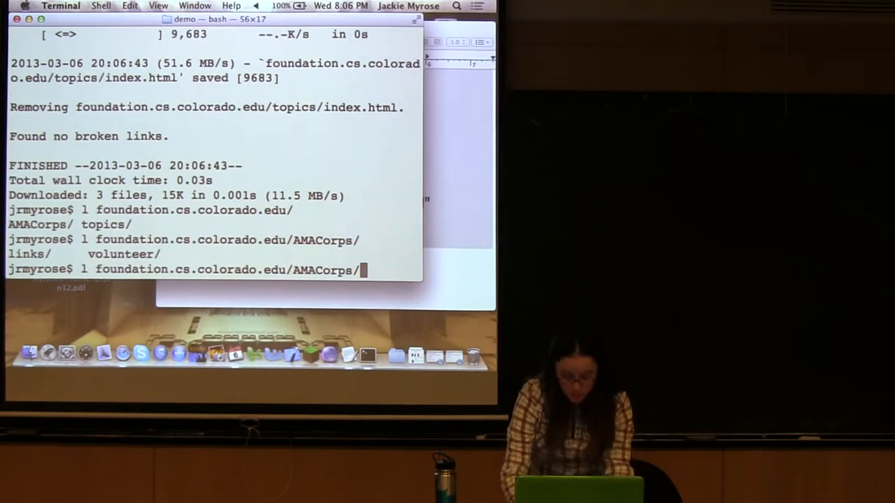
pyautogui.write('wget -l 1 -r --spider foundation.cs.colorado.edu')
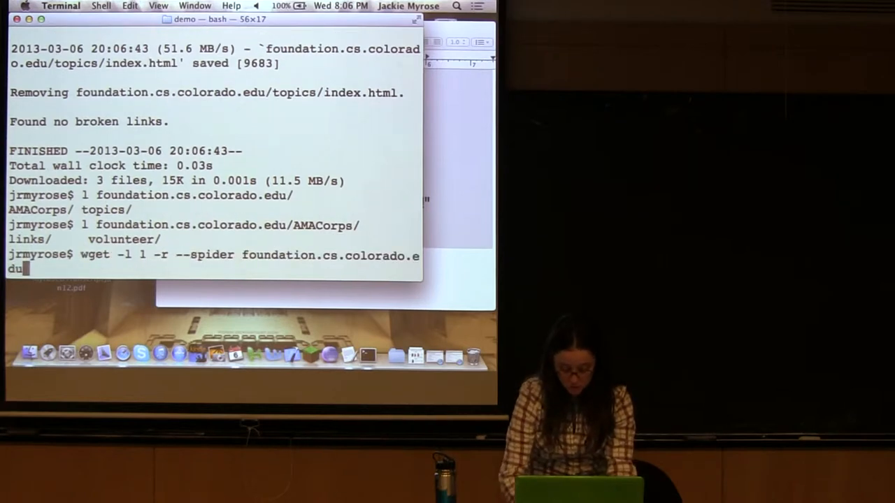
pyautogui.write('m -r')
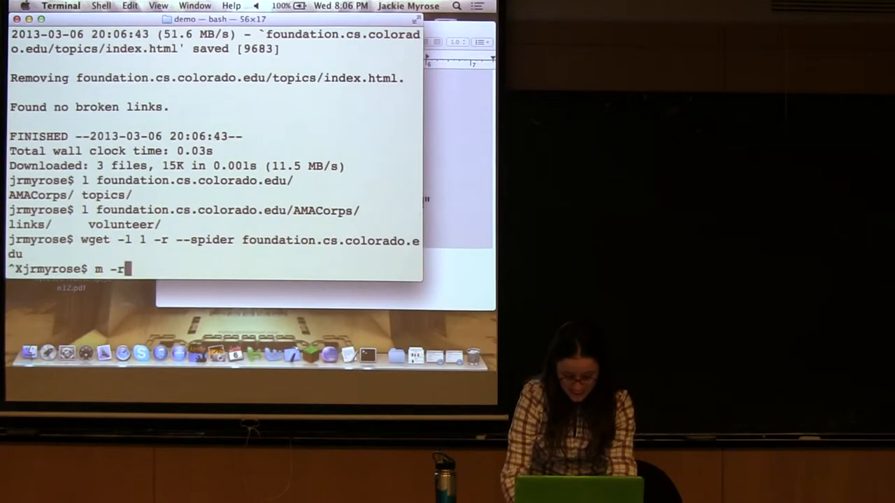
pyautogui.write('rm -rf foundation.cs.colorado.edu/')
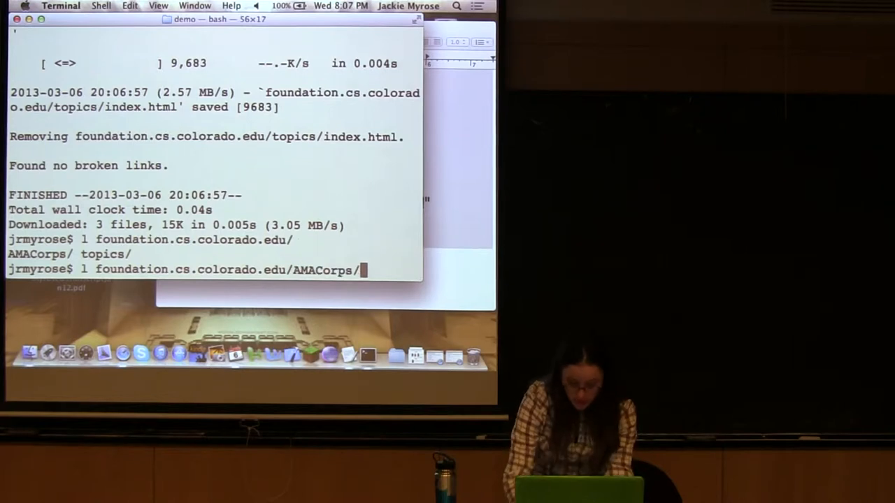
pyautogui.press('Return')
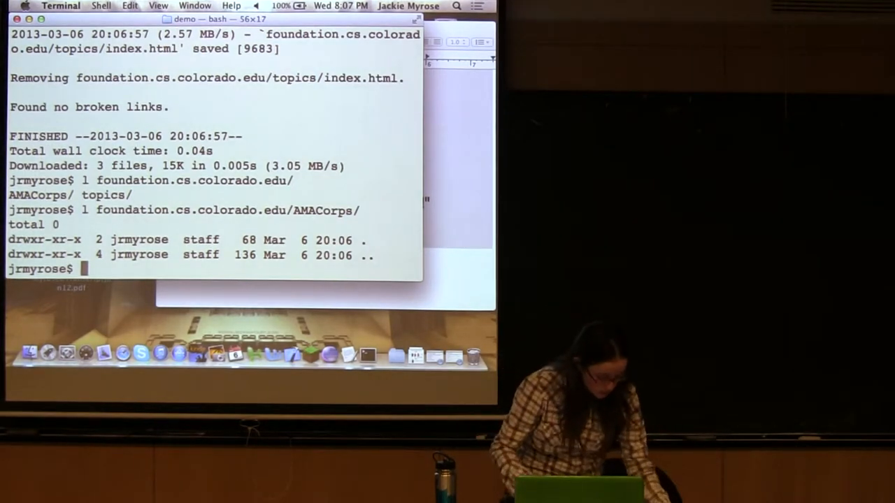
# Step: Download the site to depth 1 with wget -l 1 -r and list the folder and style/main.css
pyautogui.write('l foundation.cs.colorado.edu/AMACorps/')
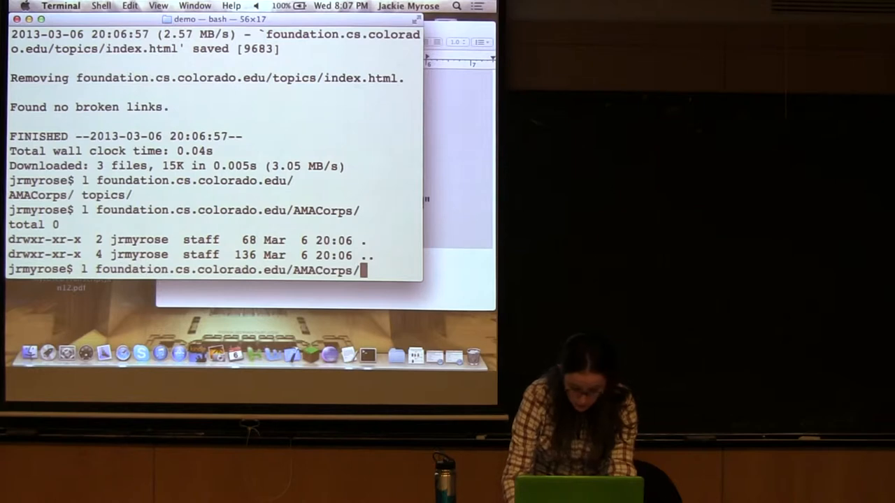
pyautogui.write('wget -l 1 -r --spider foundation.cs.colorado.edu')
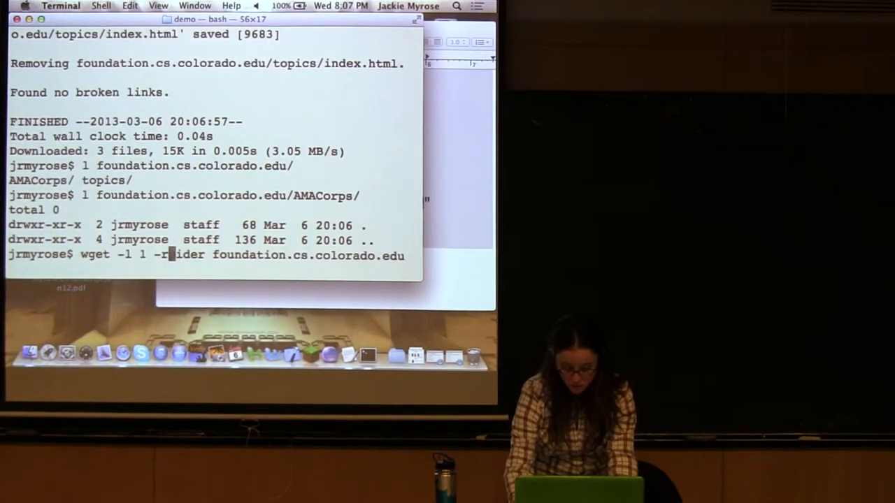
pyautogui.press('Return')
pyautogui.write('l foundation.cs.colorado.edu/style/main.css foundation.cs.colorado.edu/')
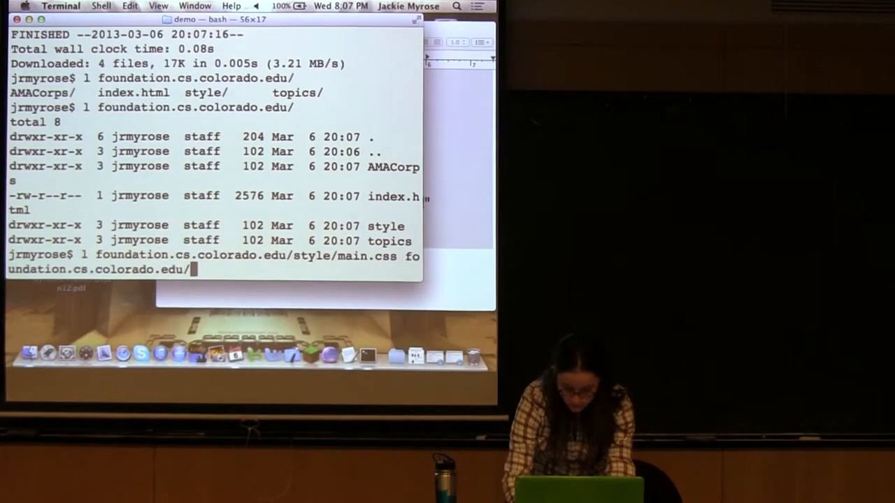
pyautogui.press('Return')
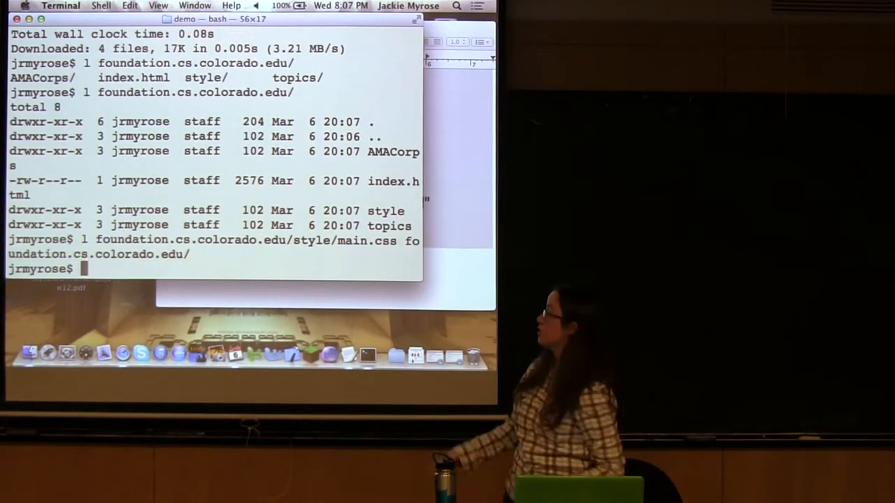